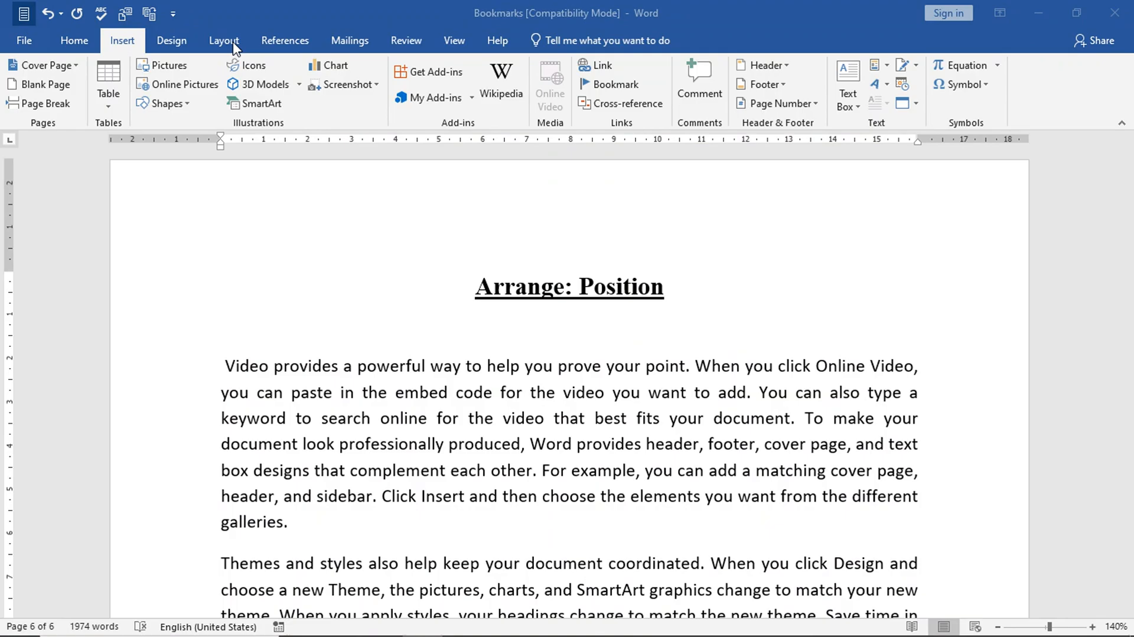
Show the Layout tab's arrangement options and place the cursor below the 'Arrange: Position' heading
{"action": "left_click", "coordinate": [222, 41]}
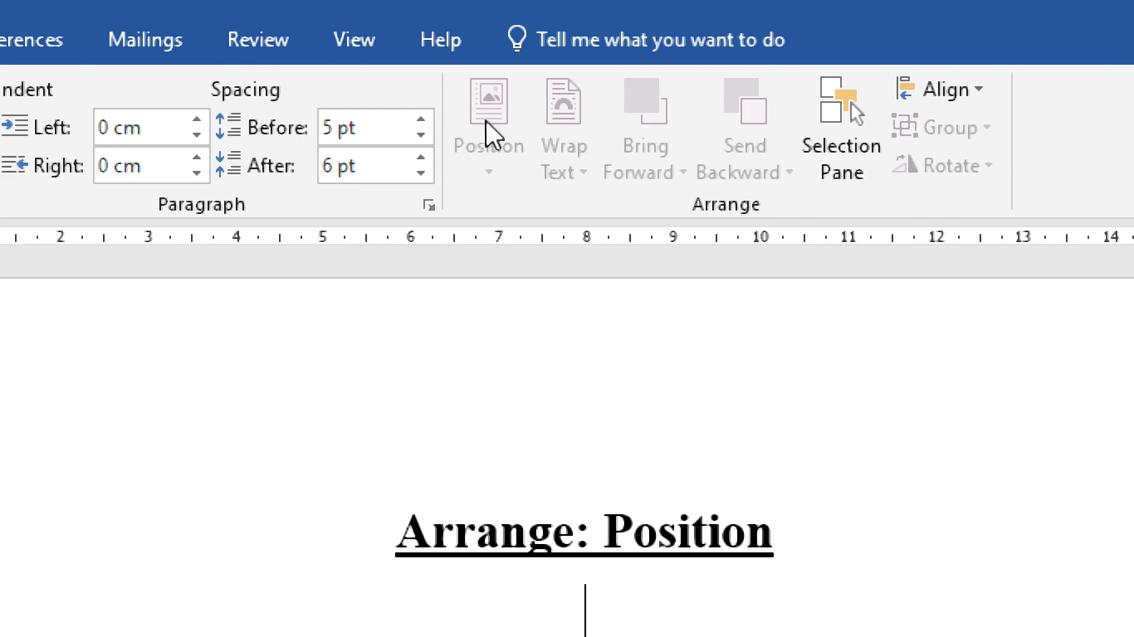
{"action": "mouse_move", "coordinate": [491, 177]}
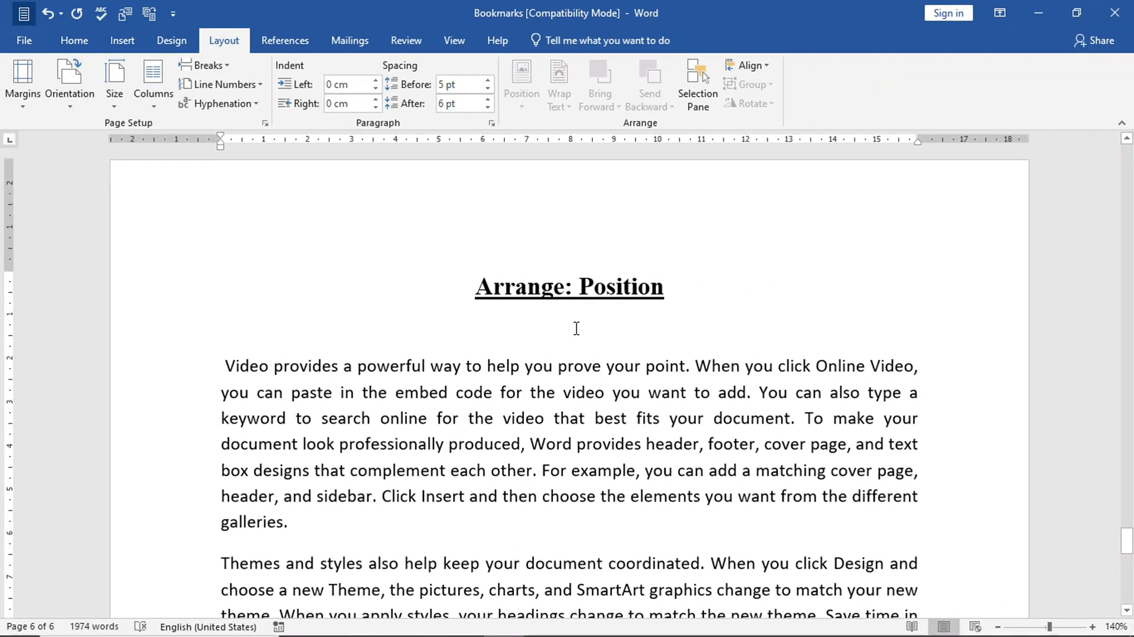
{"action": "left_click", "coordinate": [122, 40]}
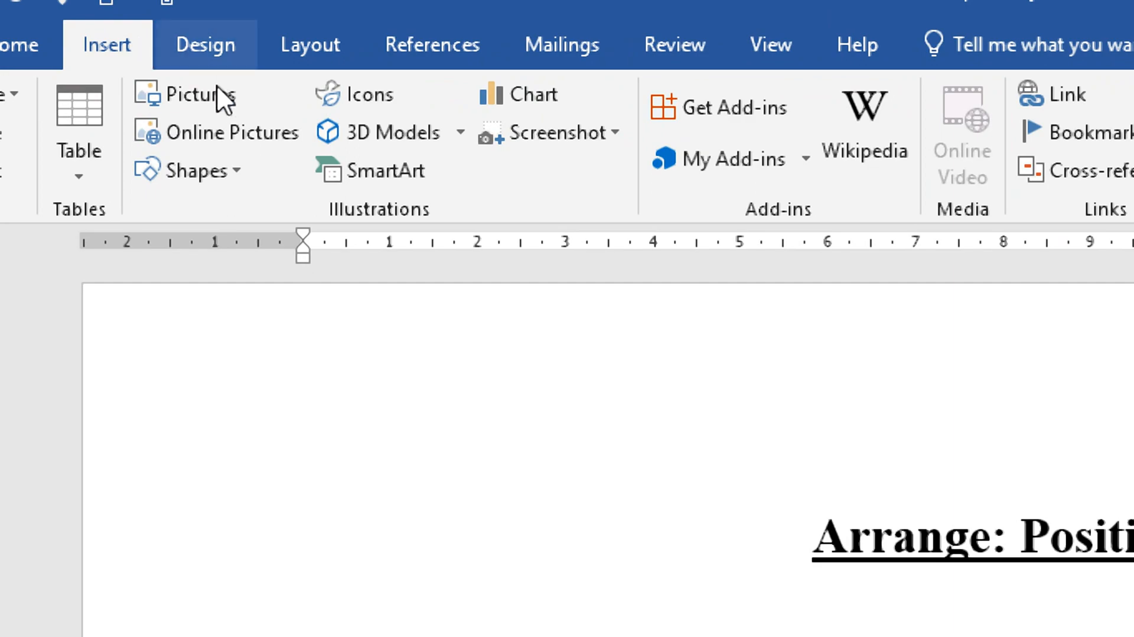
Insert the Wi-Fi picture at the start of the first paragraph and select it
{"action": "left_click", "coordinate": [183, 98]}
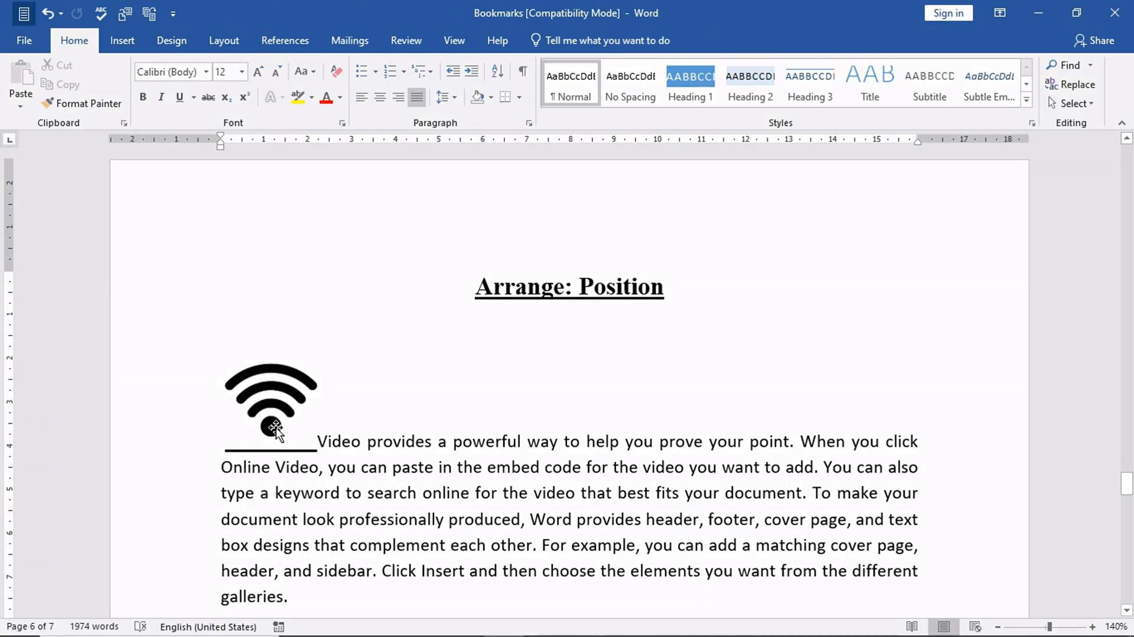
{"action": "mouse_move", "coordinate": [265, 445]}
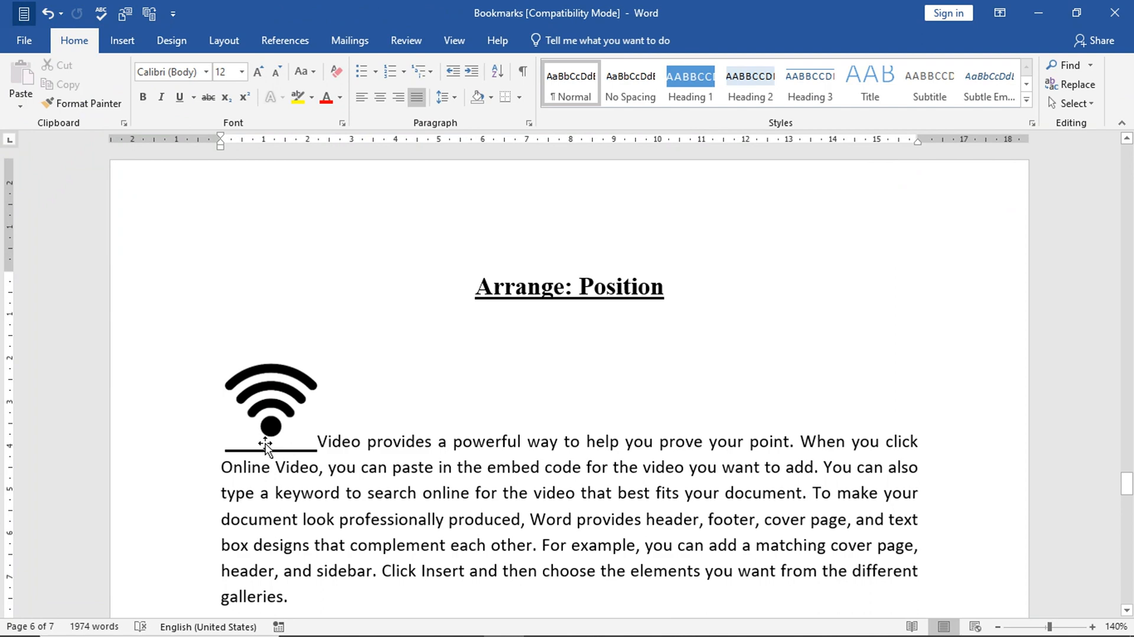
{"action": "left_click", "coordinate": [269, 403]}
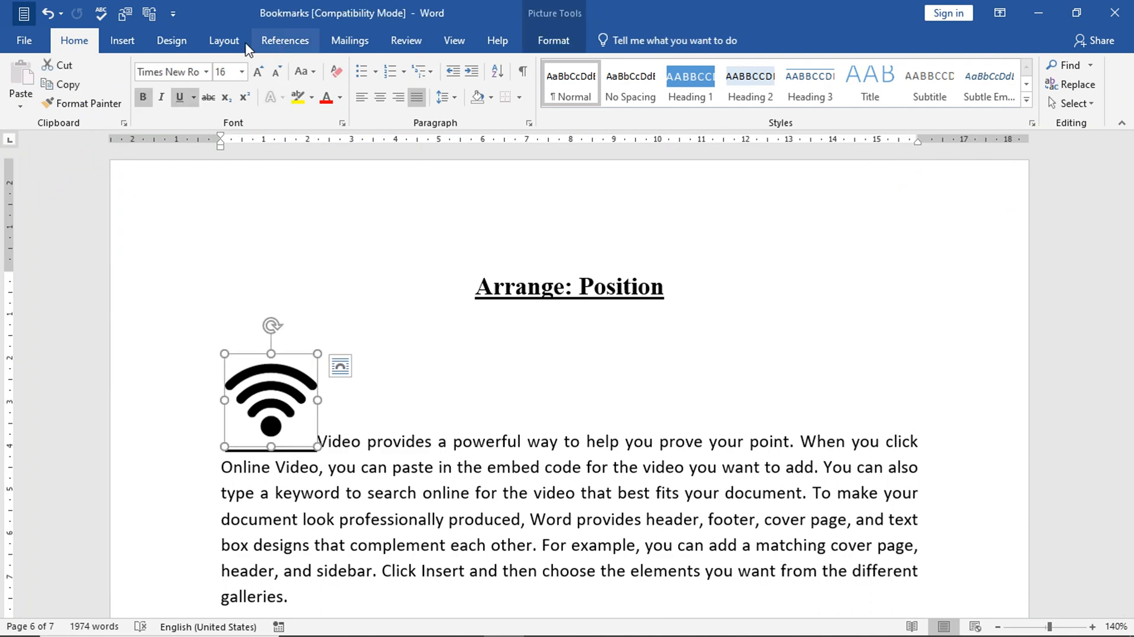
{"action": "left_click", "coordinate": [224, 40]}
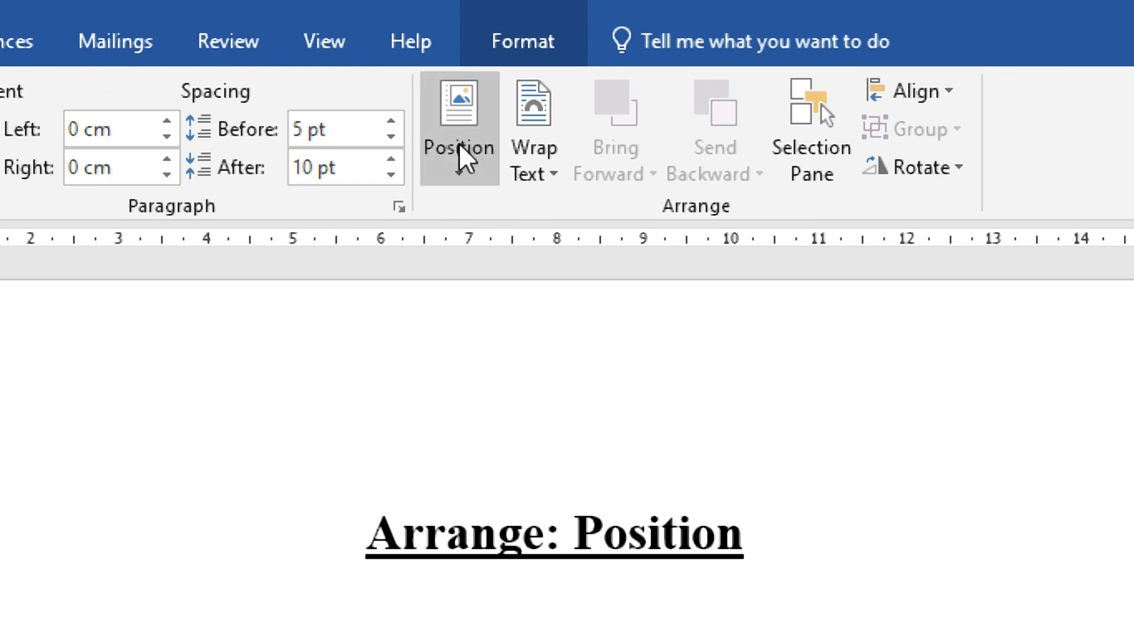
Open the Position gallery for the selected Wi-Fi picture
{"action": "left_click", "coordinate": [459, 124]}
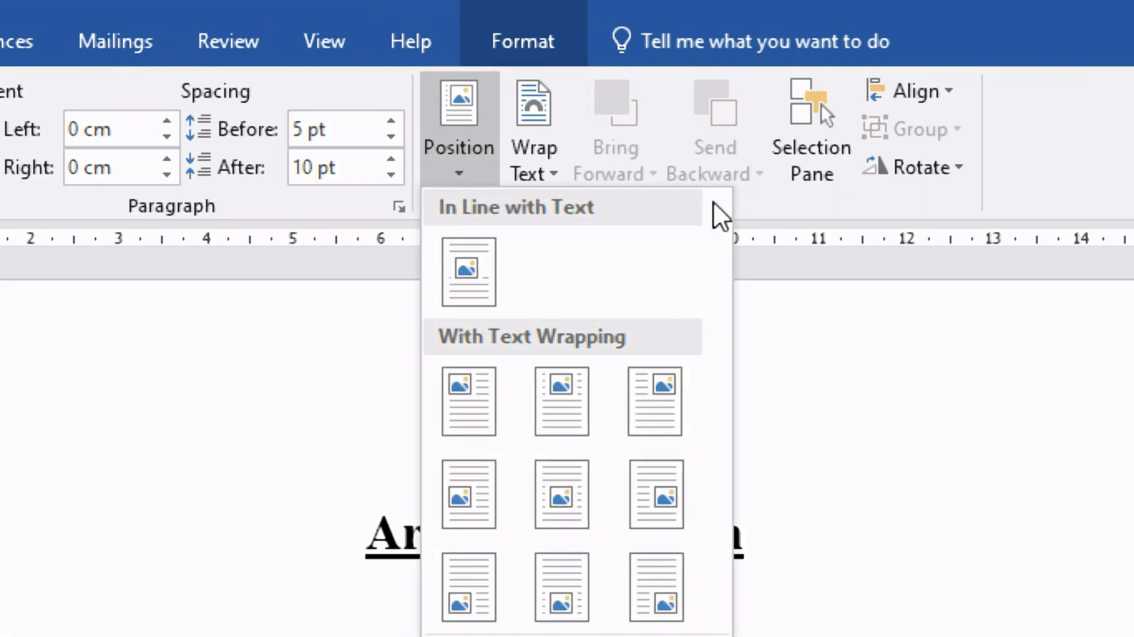
{"action": "mouse_move", "coordinate": [566, 216]}
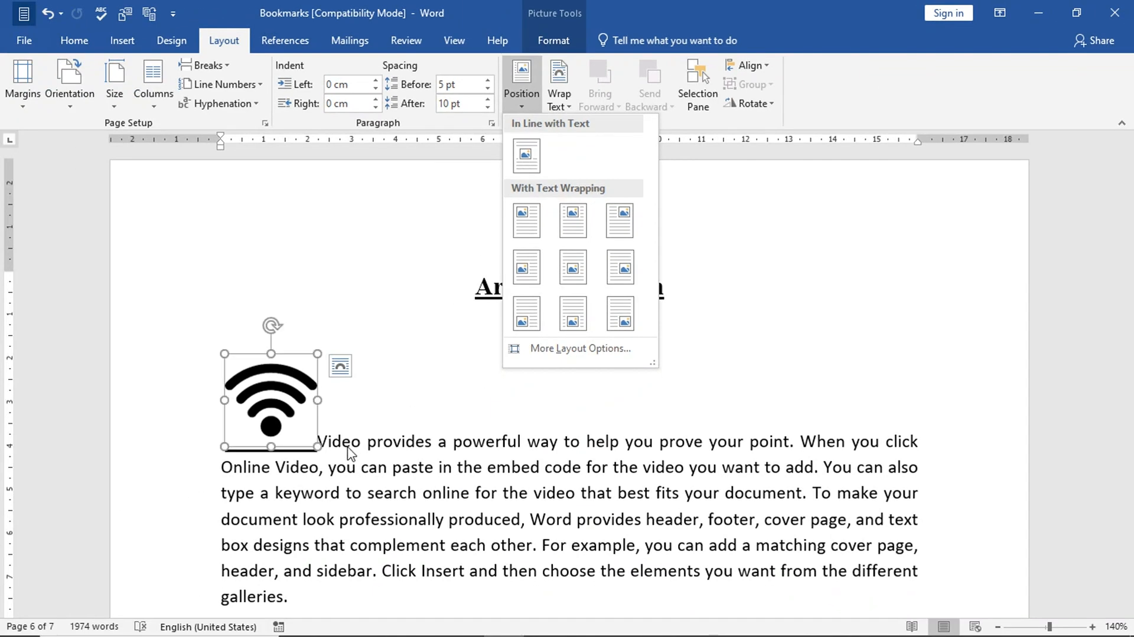
{"action": "mouse_move", "coordinate": [317, 450]}
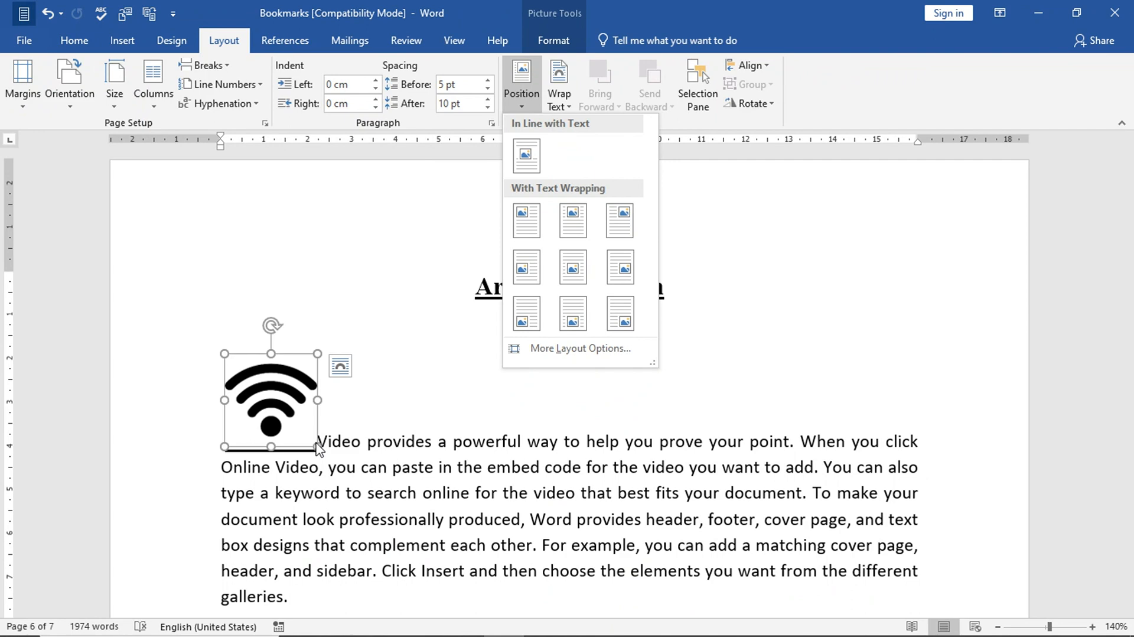
{"action": "mouse_move", "coordinate": [565, 188]}
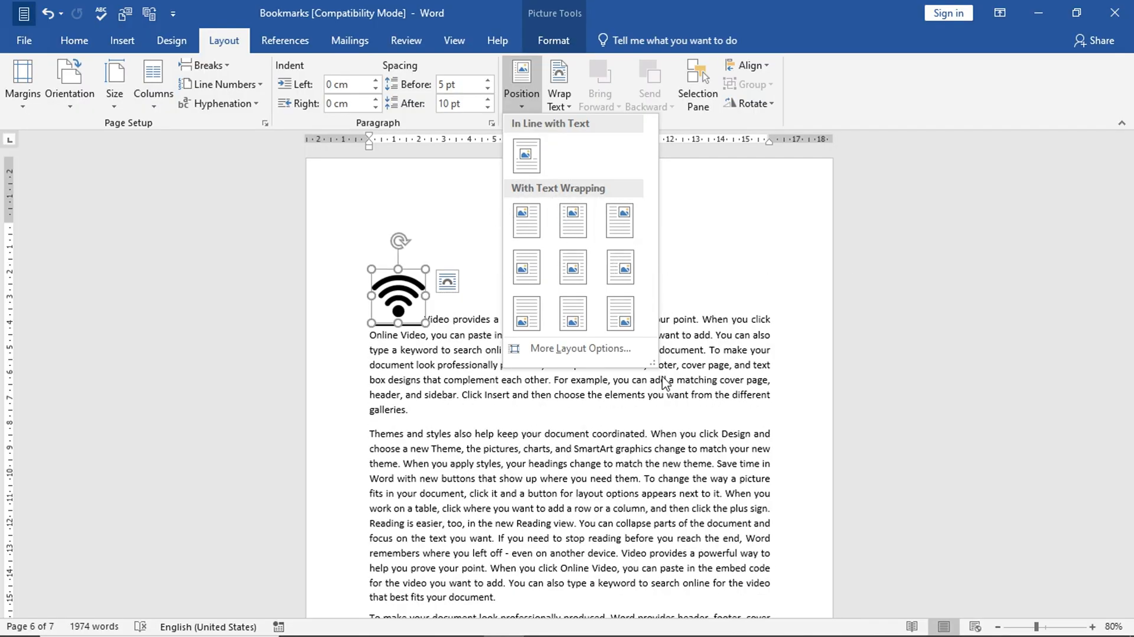
Try Middle Left, then settle on Middle Center with text wrapping for the picture
{"action": "left_click", "coordinate": [525, 267]}
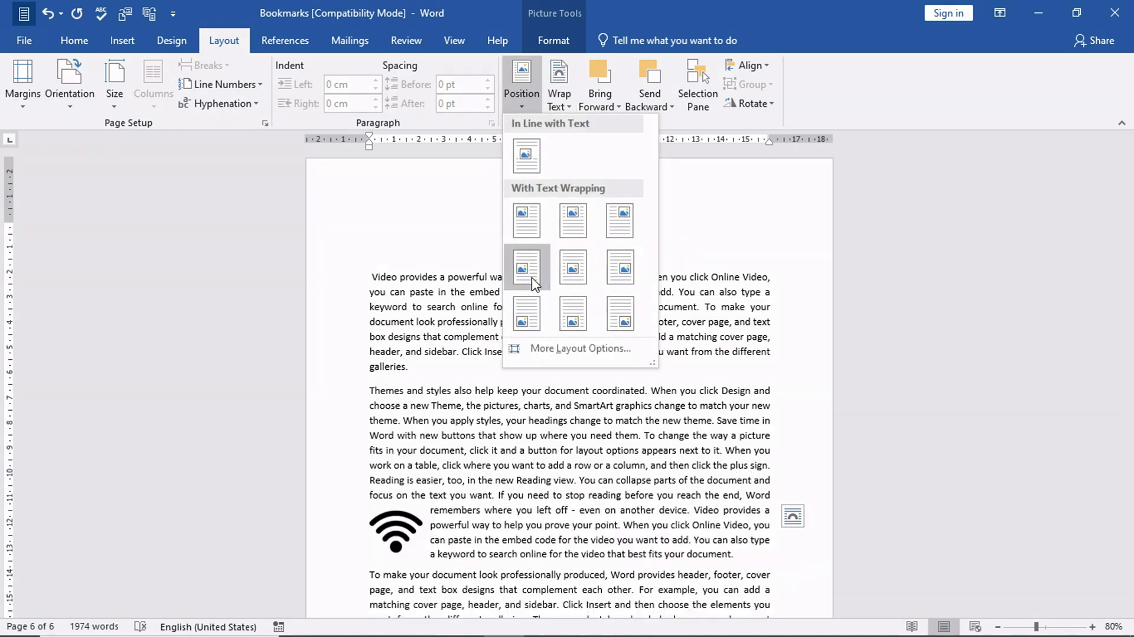
{"action": "left_click", "coordinate": [527, 267]}
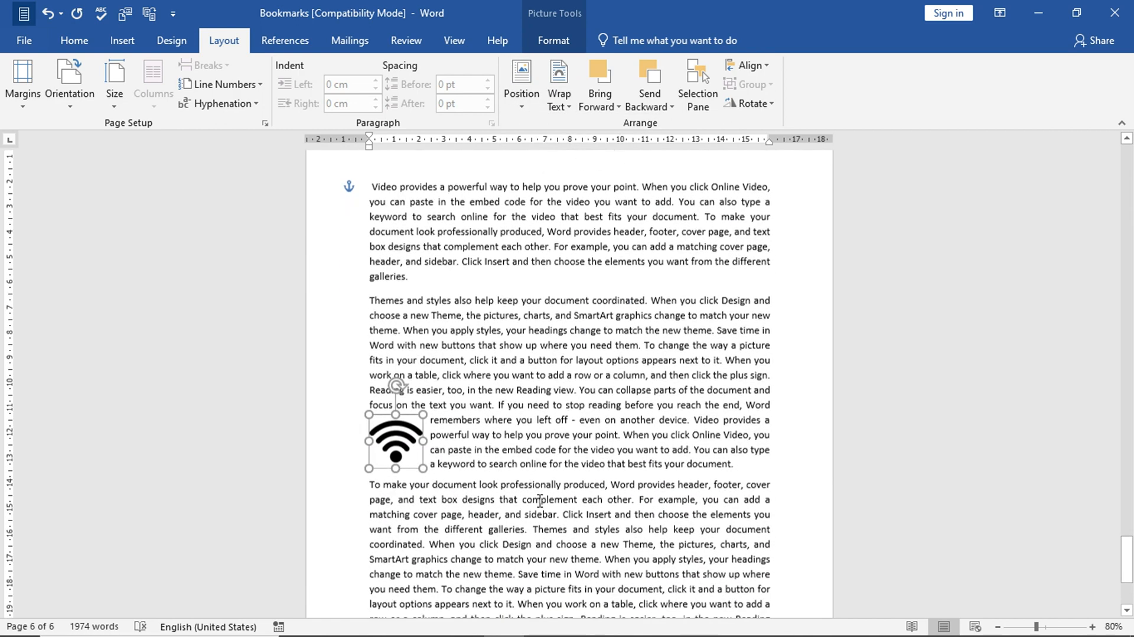
{"action": "left_click", "coordinate": [521, 82]}
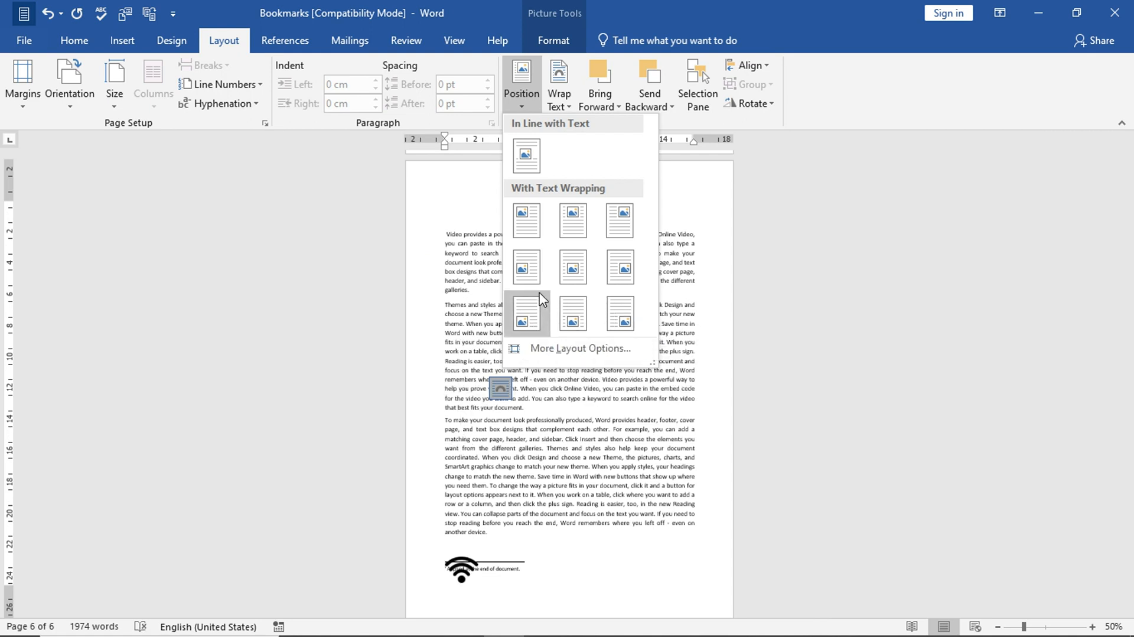
{"action": "left_click", "coordinate": [526, 313]}
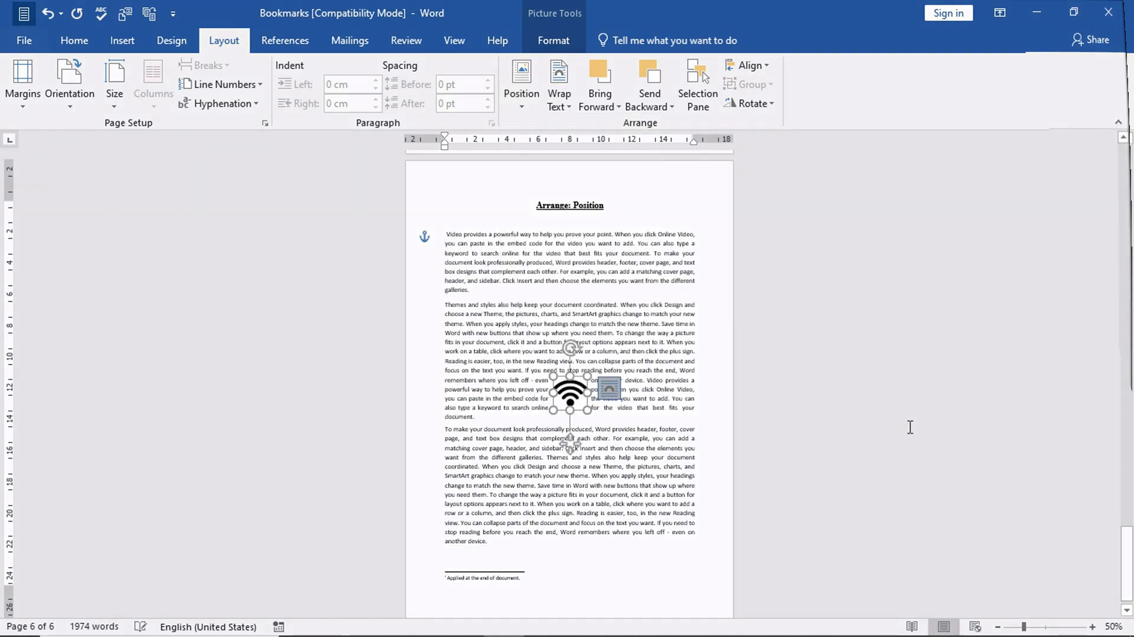
{"action": "left_click", "coordinate": [520, 77]}
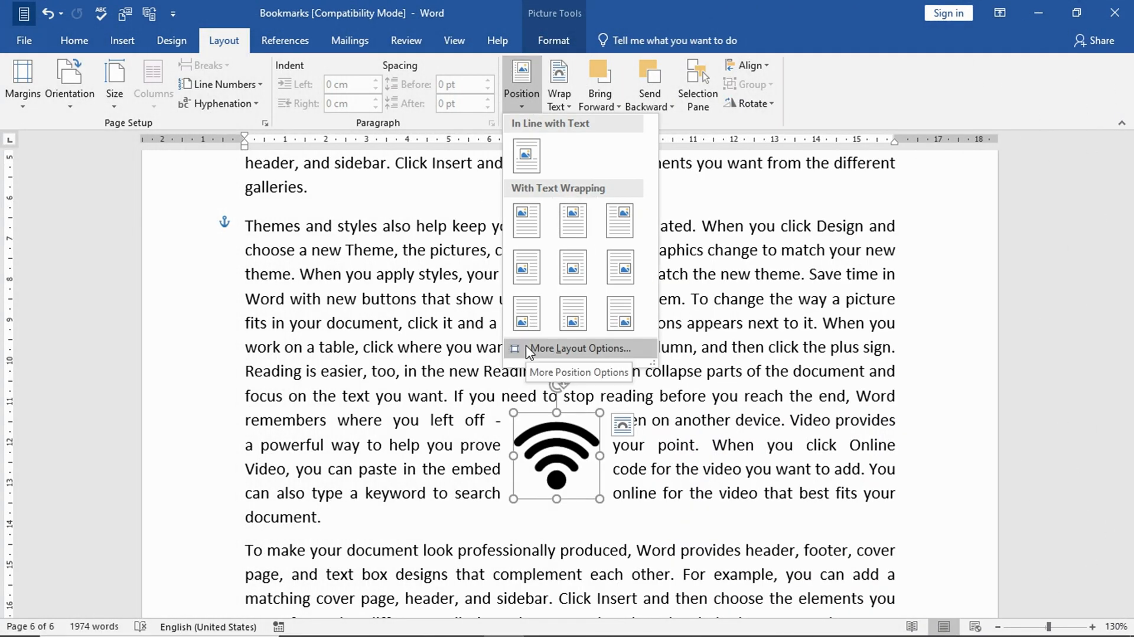
Make the picture move with text via Layout options, then drag it near the top of Themes and styles
{"action": "left_click", "coordinate": [581, 347]}
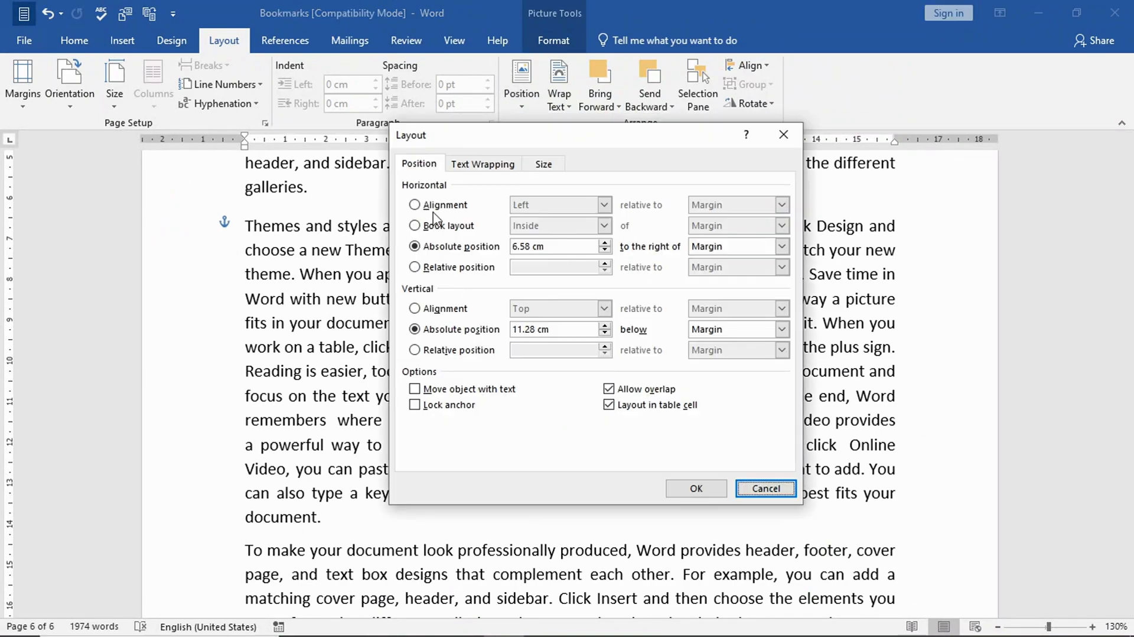
{"action": "left_click", "coordinate": [604, 205]}
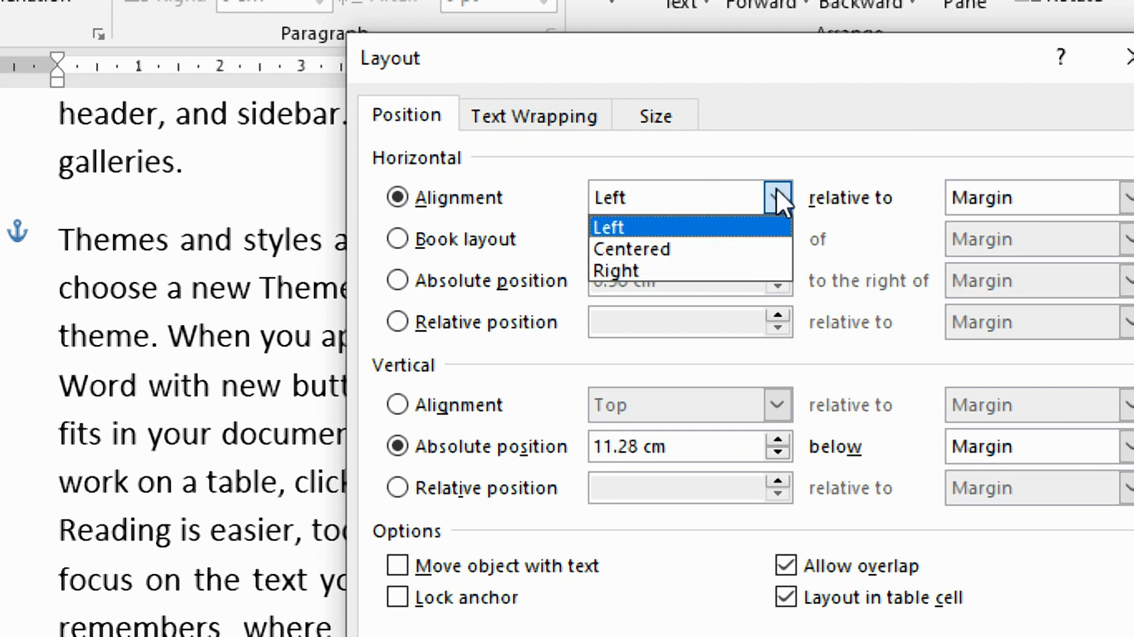
{"action": "left_click", "coordinate": [609, 226]}
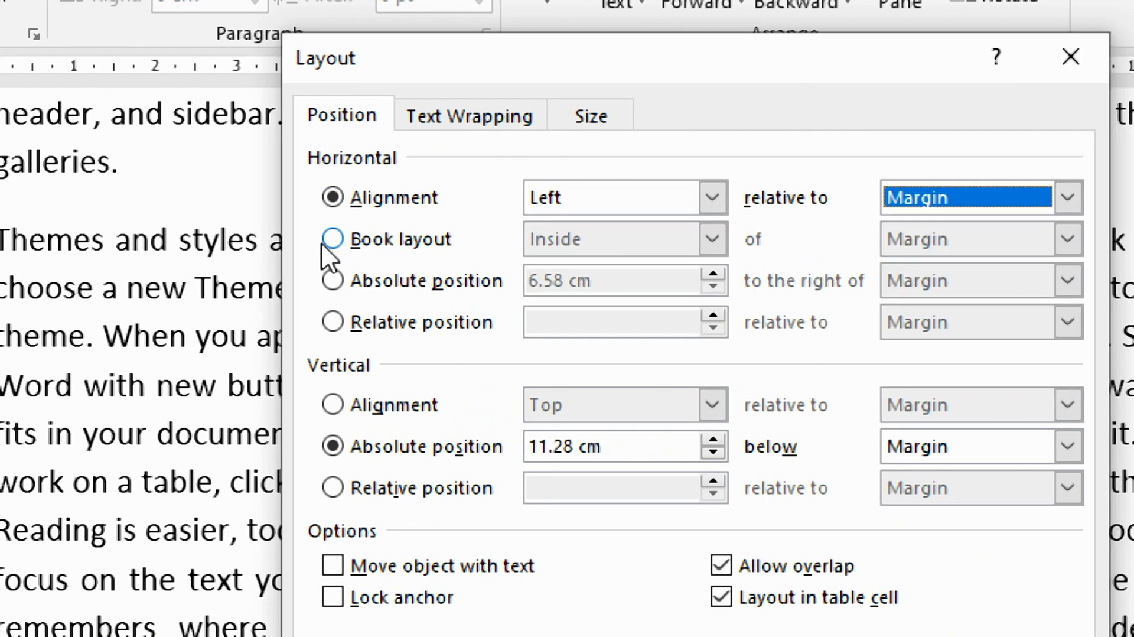
{"action": "left_click", "coordinate": [332, 321]}
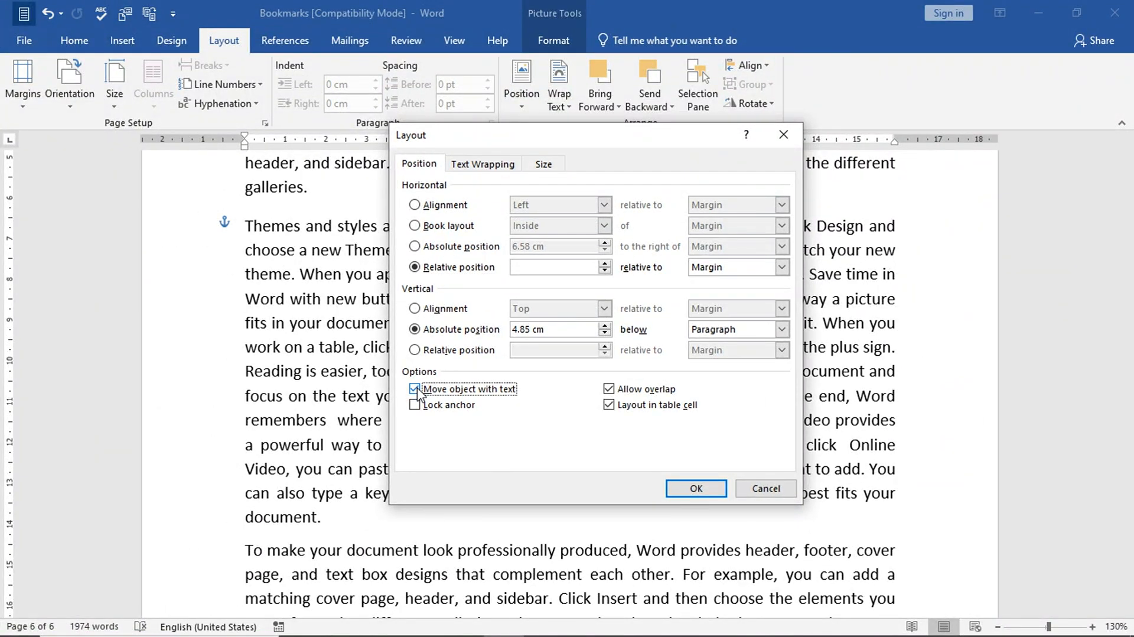
{"action": "left_click", "coordinate": [695, 488]}
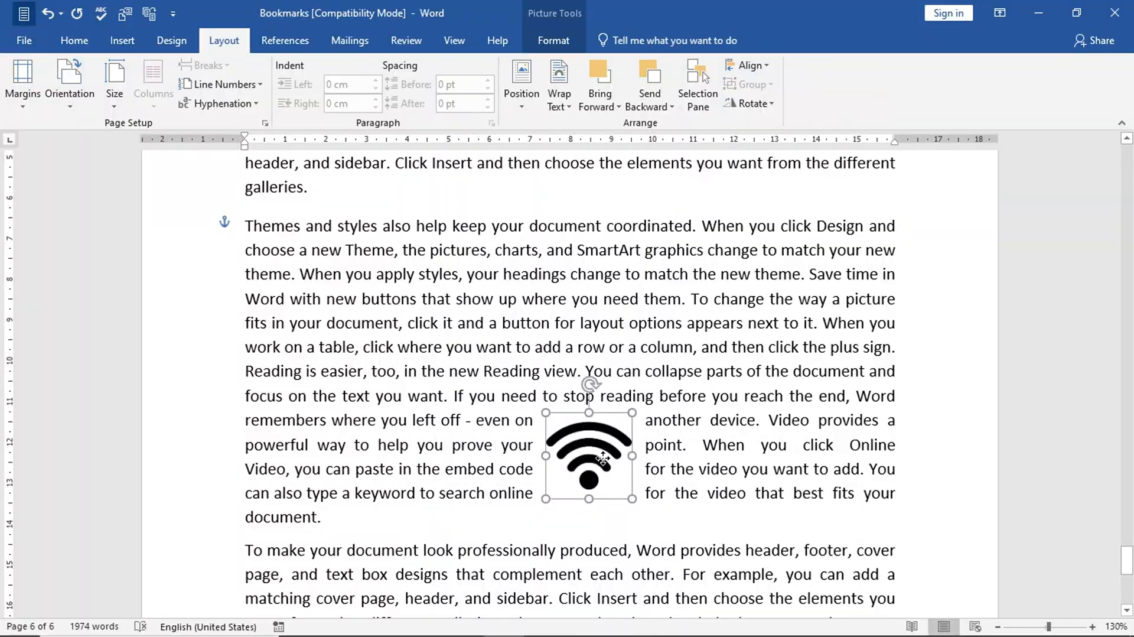
{"action": "left_click_drag", "start_coordinate": [589, 454], "coordinate": [847, 444]}
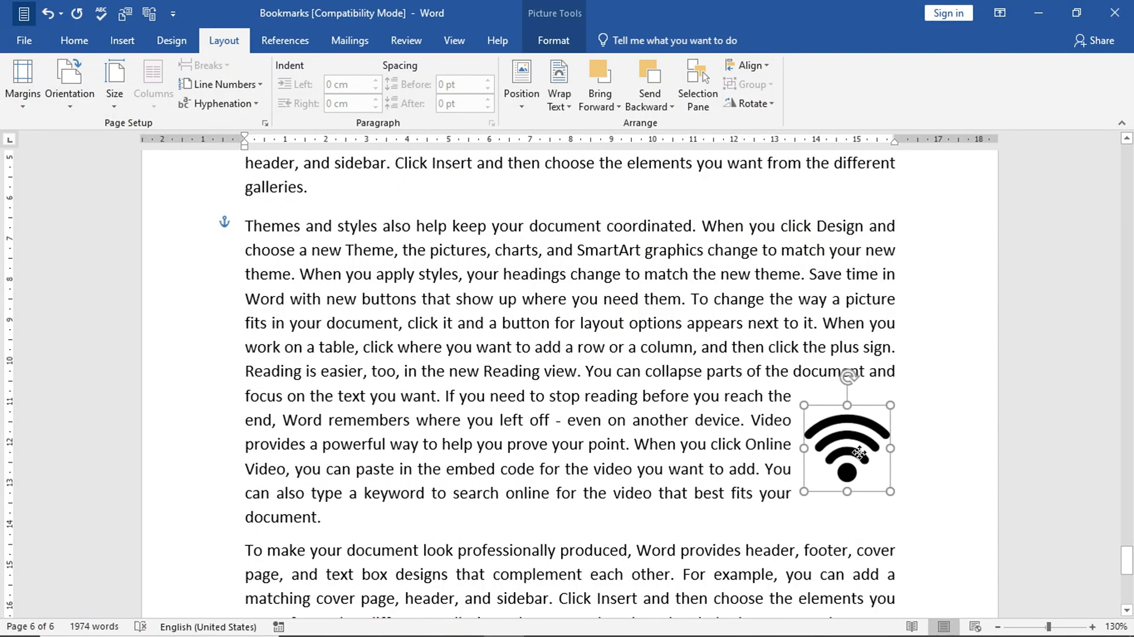
{"action": "left_click_drag", "start_coordinate": [846, 446], "coordinate": [640, 312]}
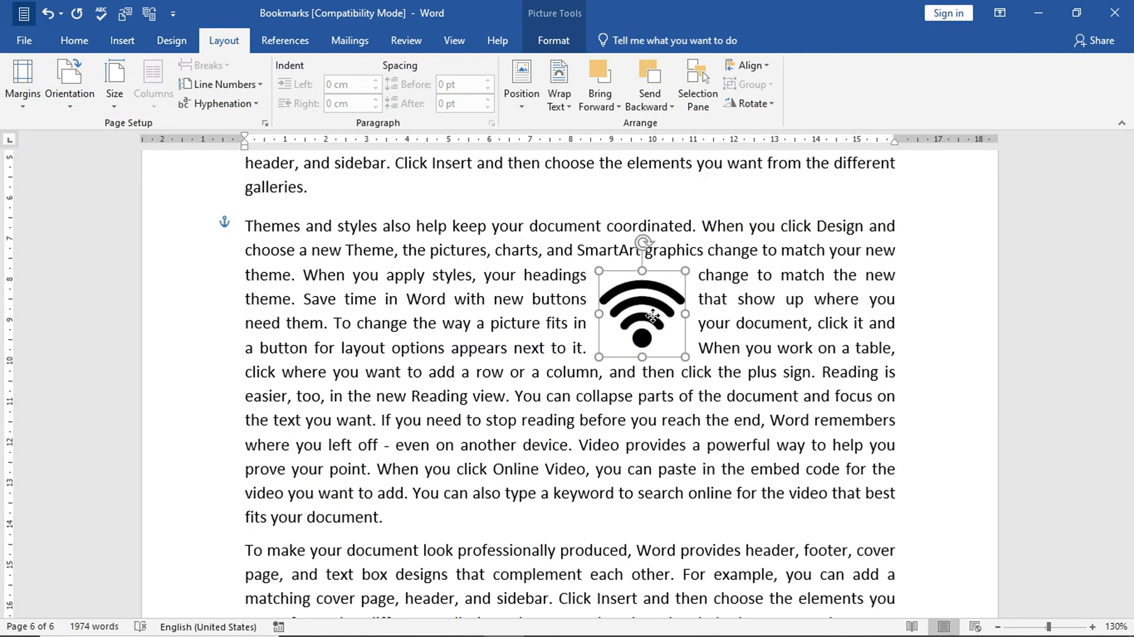